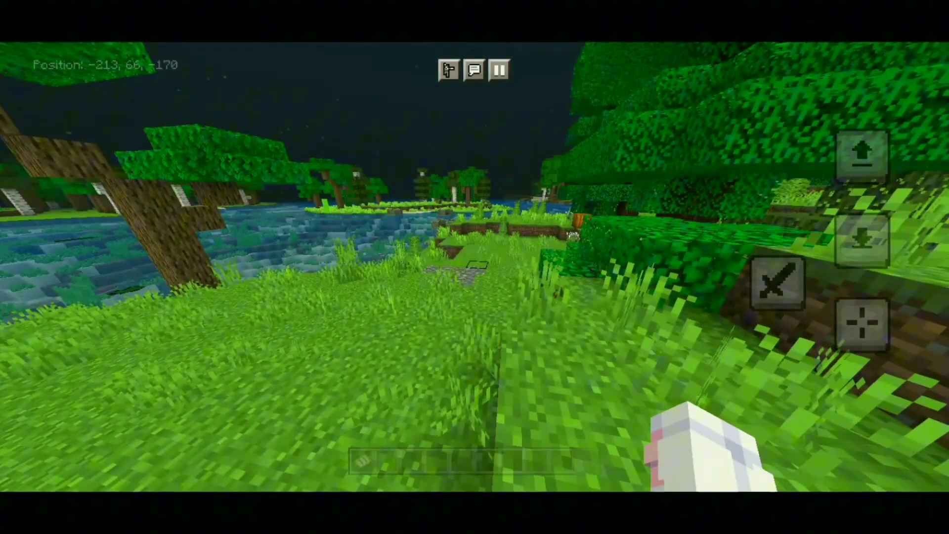
Step: Take Glow Lichen from the creative Nature tab, then view the Stone Collector's stone-for-emerald trades
click(498, 70)
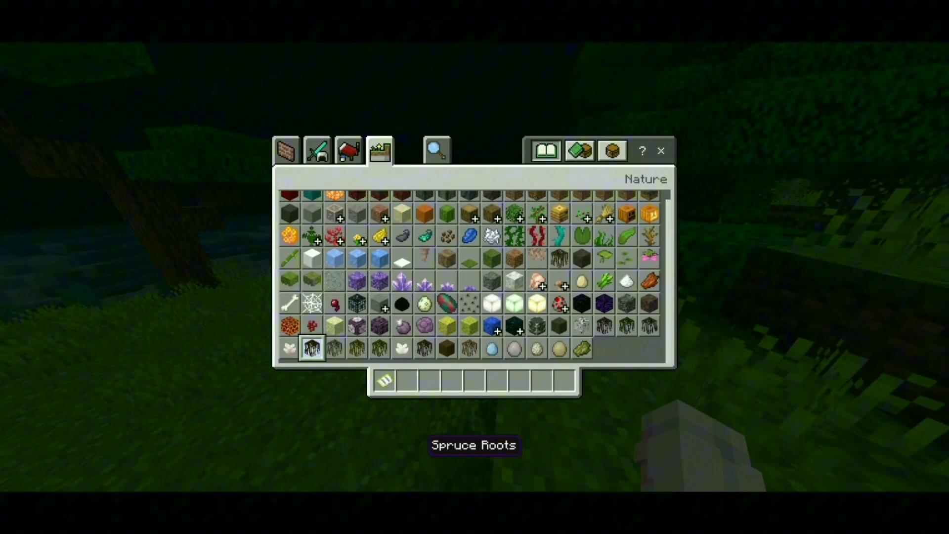
click(285, 150)
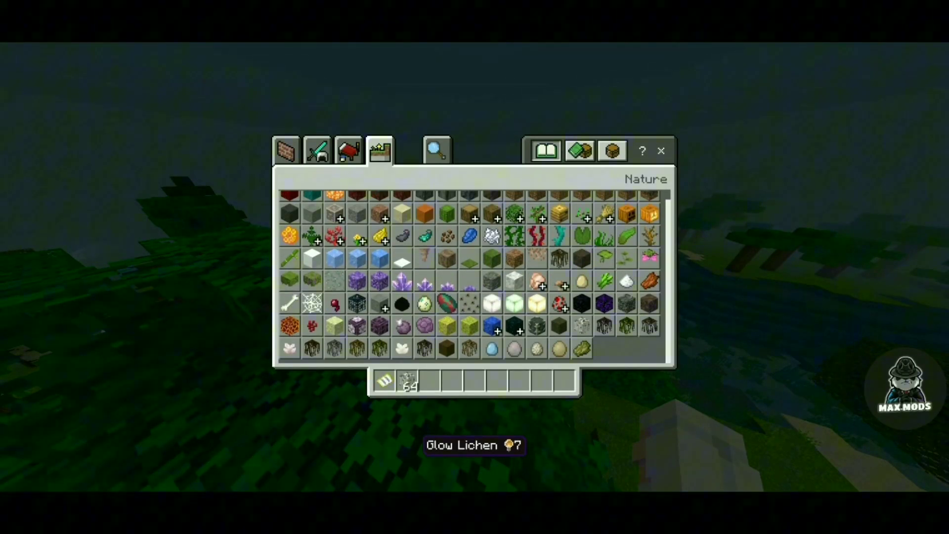
scroll(down, 3)
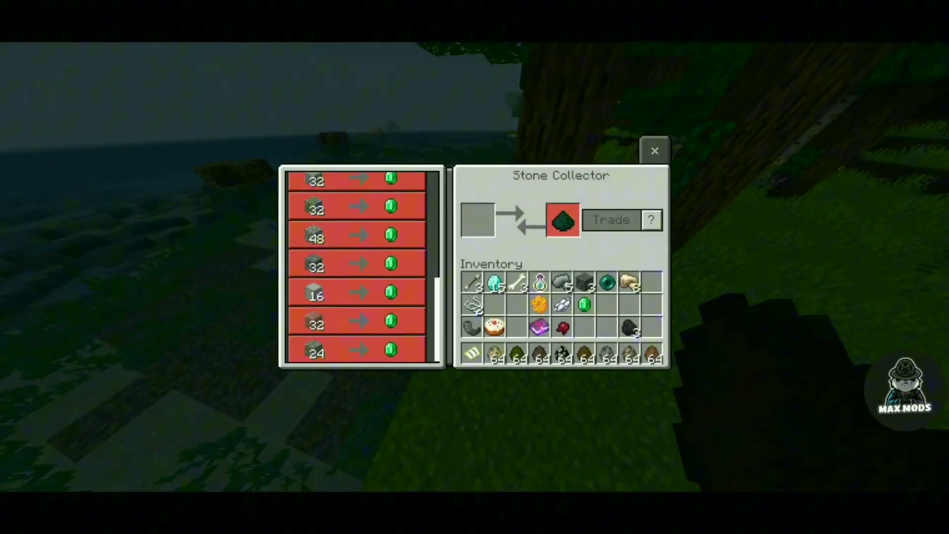
Step: Leave the trade screen, check a village hut chest, and bring up the pause menu
click(654, 150)
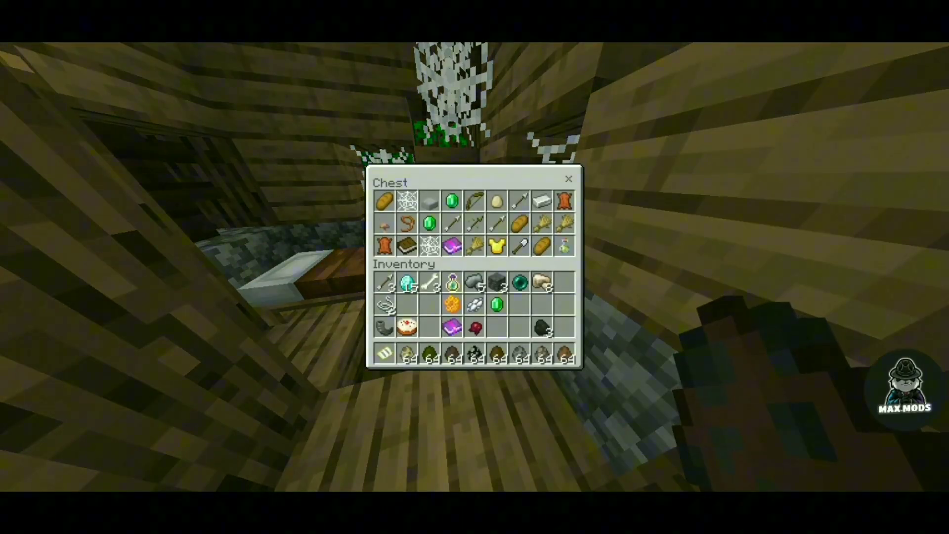
click(567, 179)
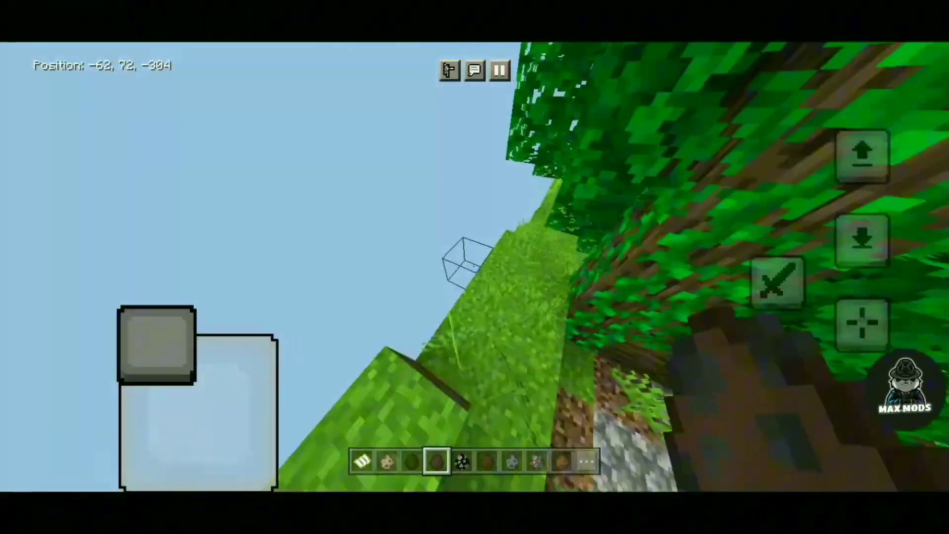
click(498, 70)
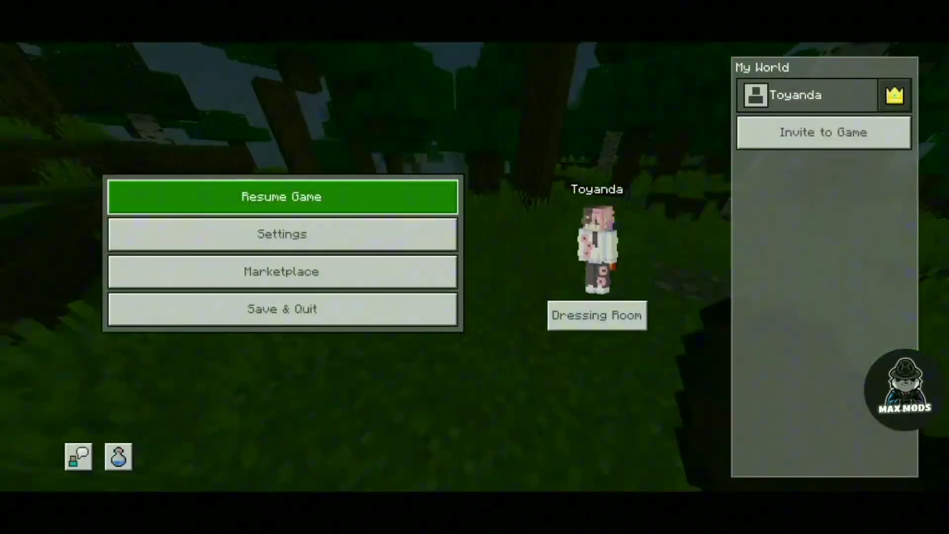
Step: Resume the snowy village walk, then switch to ZArchiver at /storage/emulated/0
click(280, 196)
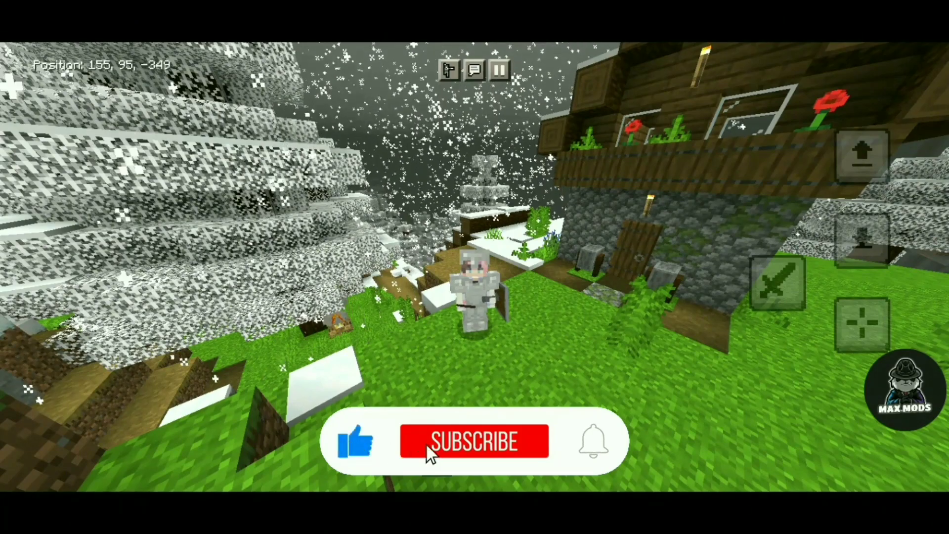
click(473, 441)
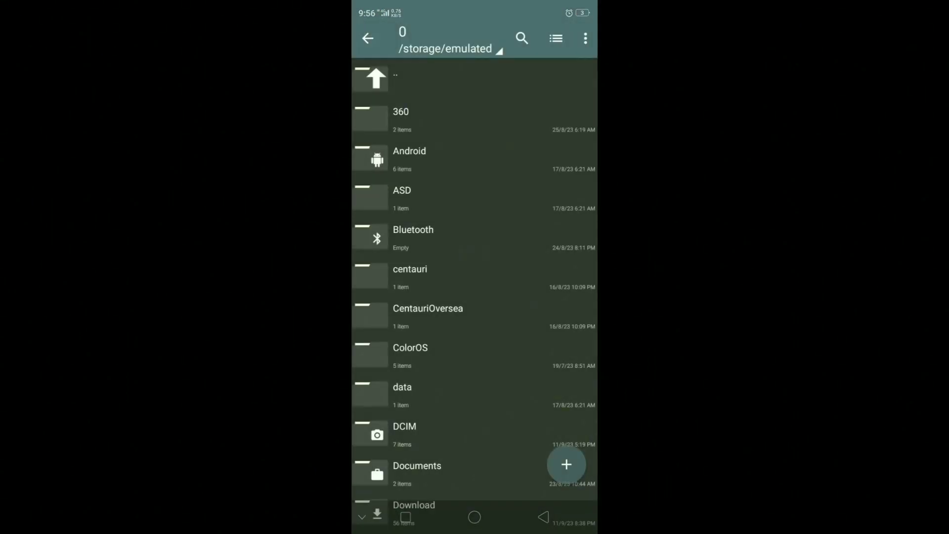
Step: Browse Android/data/com.mojang.minecraftpe/files/games/com.mojang into the behavior_packs folder
scroll(down, 3)
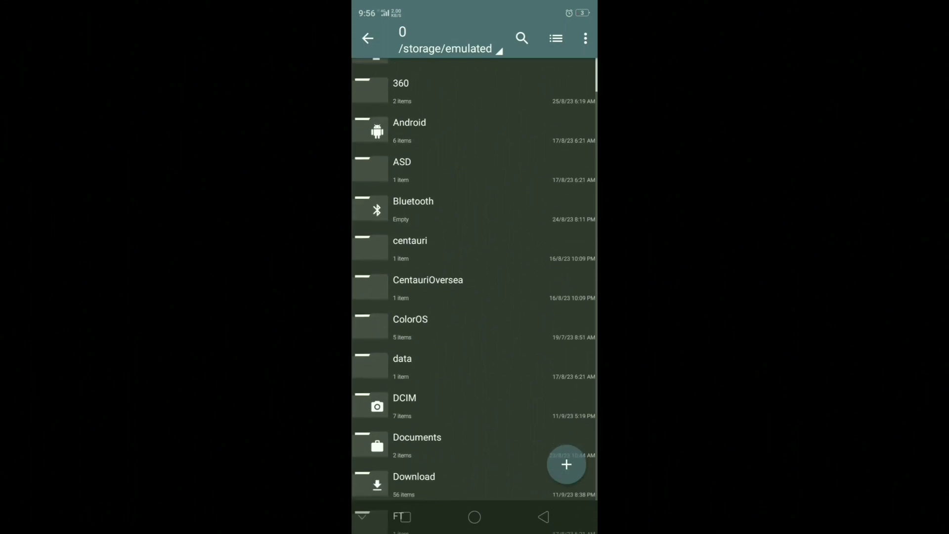
click(413, 484)
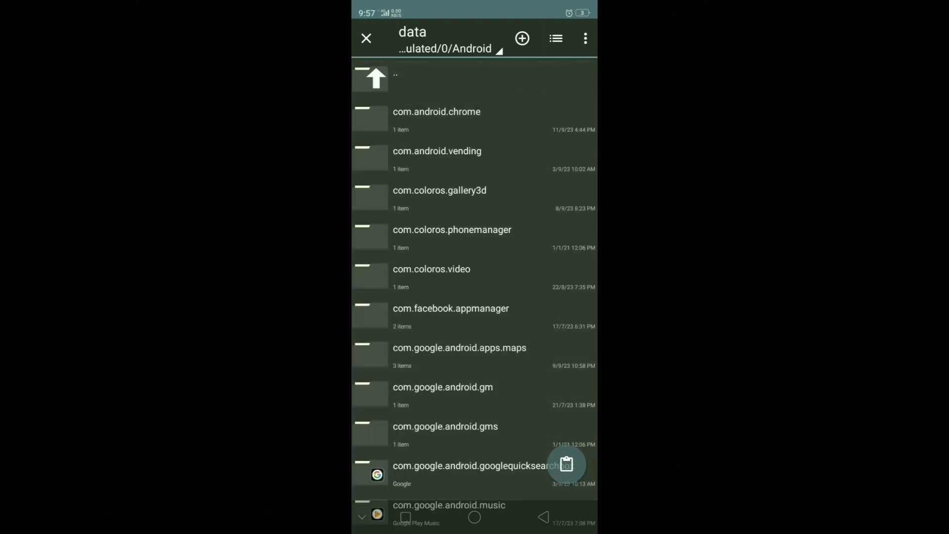
scroll(down, 3)
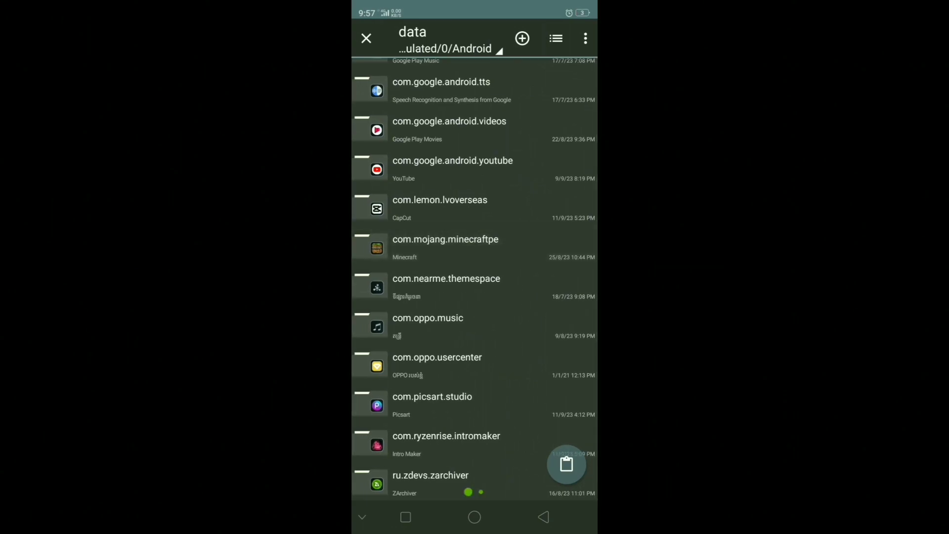
click(445, 239)
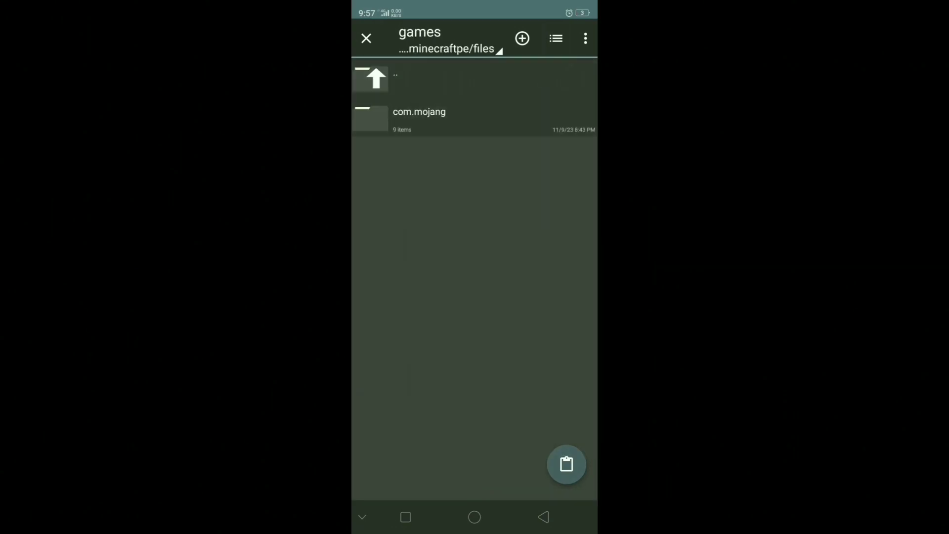
click(420, 112)
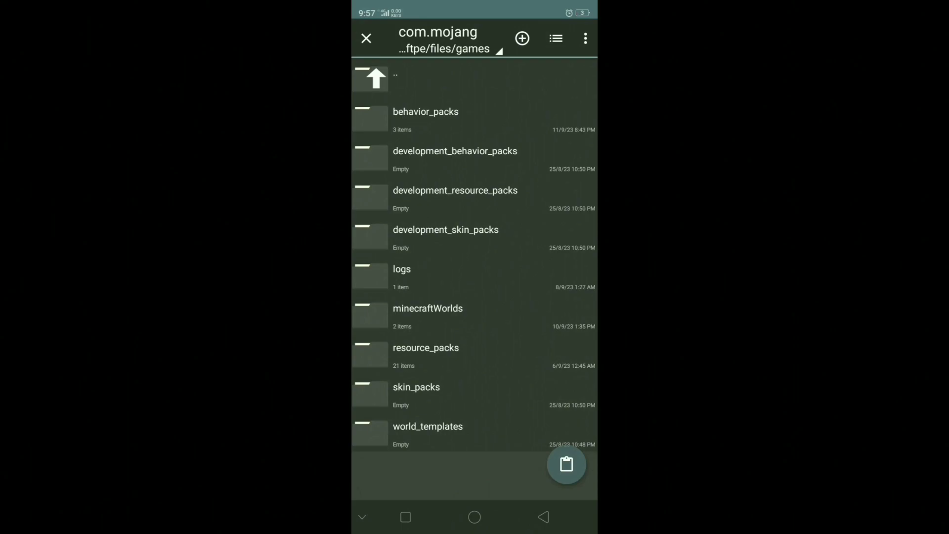
click(425, 119)
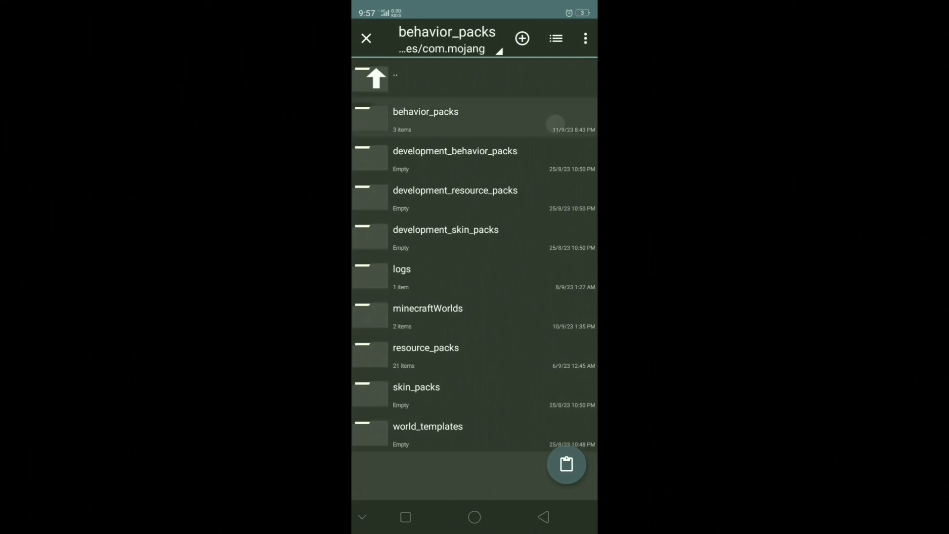
click(425, 120)
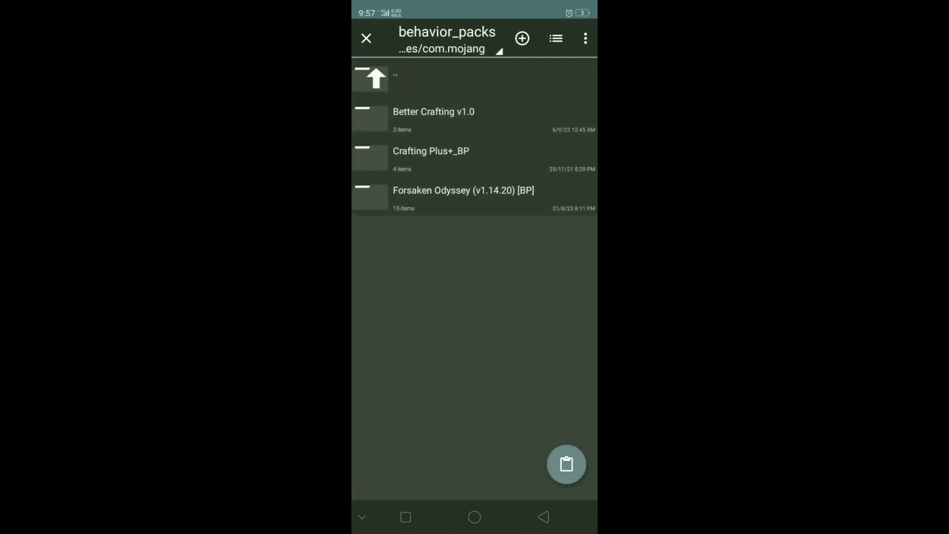
Step: Extract the Forsaken Odyssey BP folder here, replacing all existing files
click(565, 463)
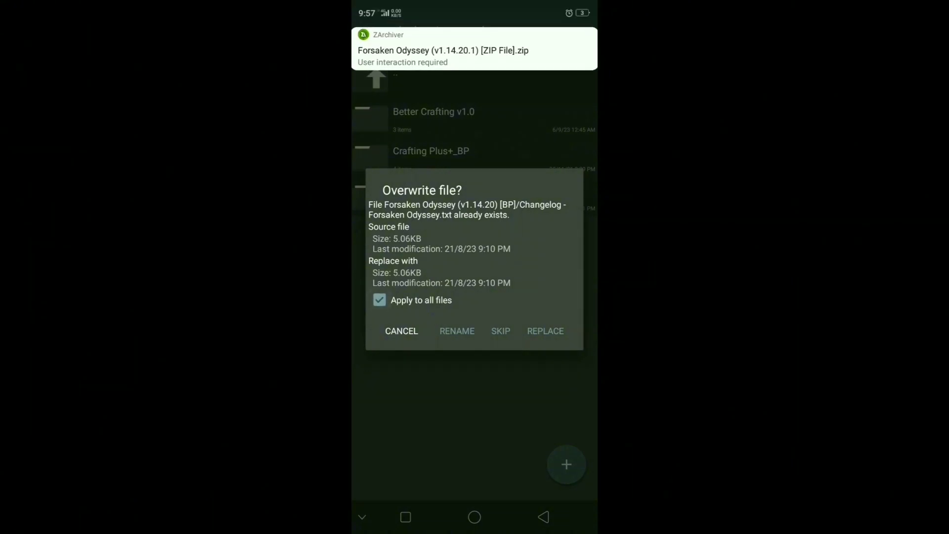
click(544, 331)
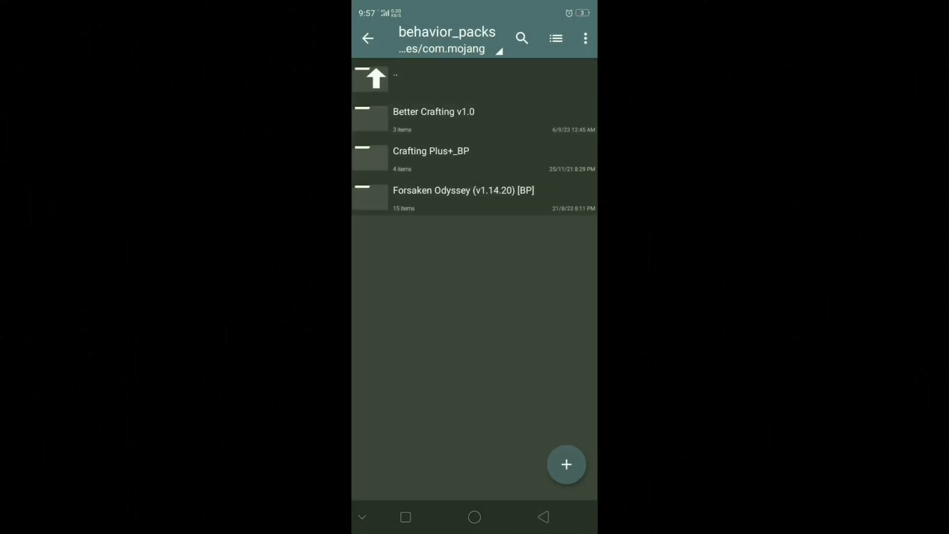
Step: From Download, select the RP folder inside the Forsaken Odyssey zip for extraction
click(368, 39)
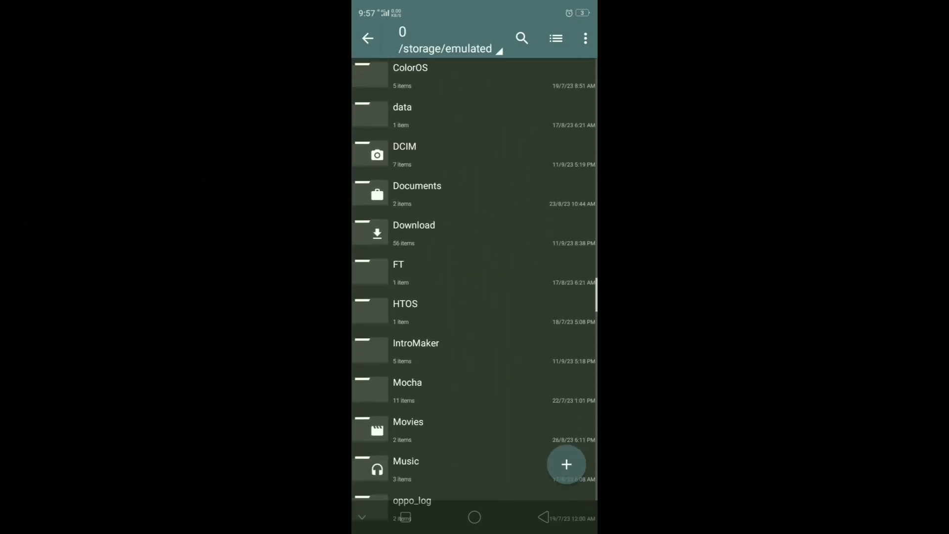
click(414, 233)
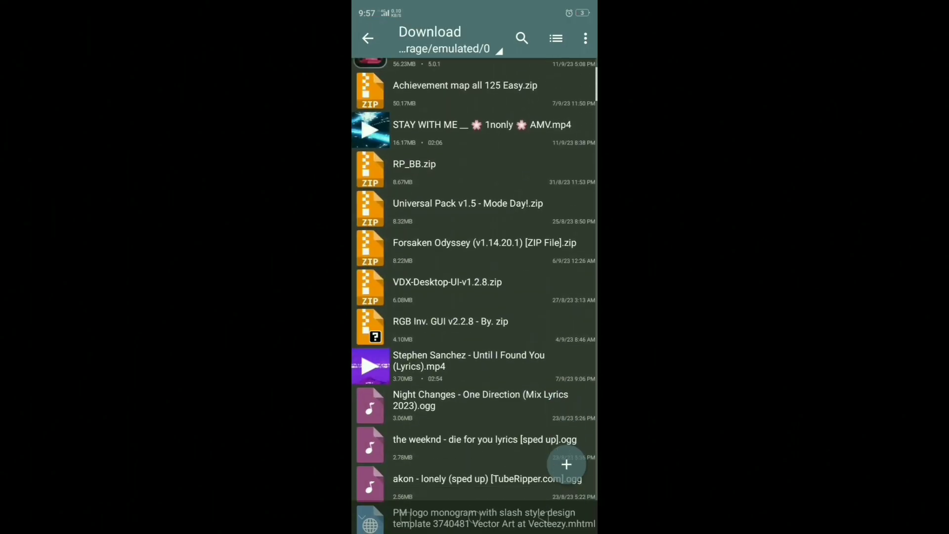
click(468, 242)
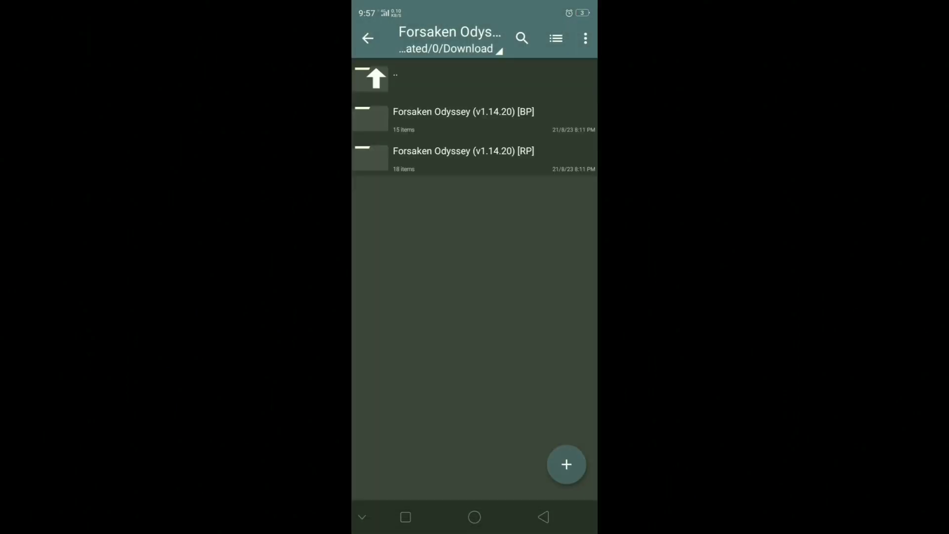
click(463, 150)
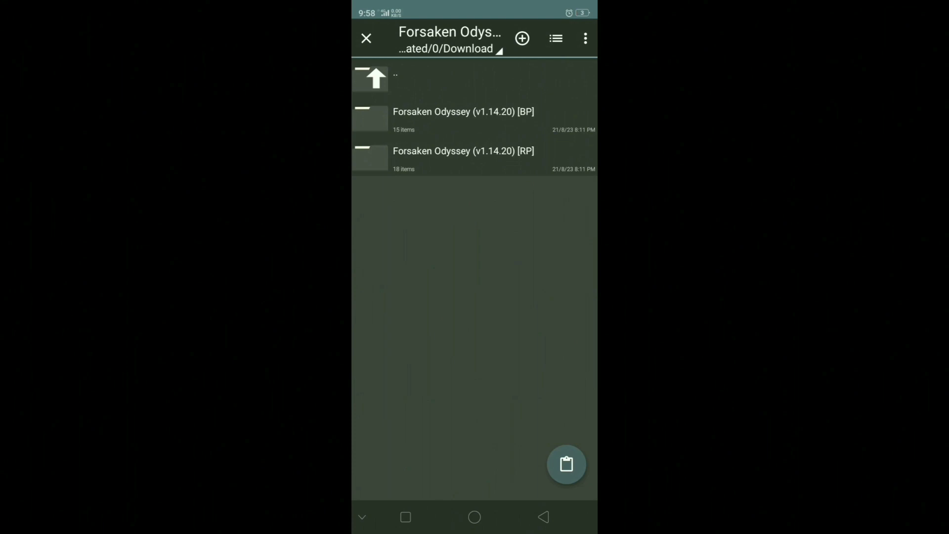
Step: Extract it into com.mojang/resource_packs, replacing the existing resource pack files
click(370, 77)
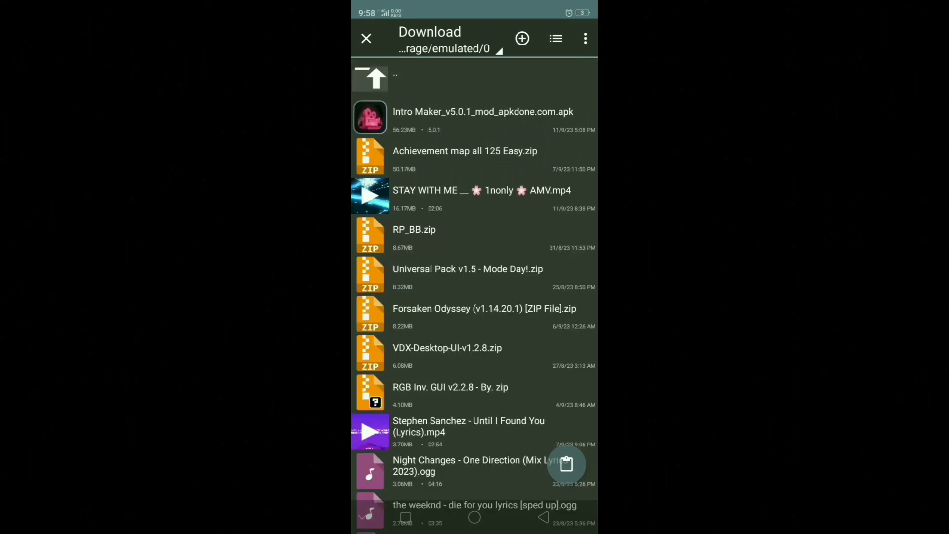
click(371, 77)
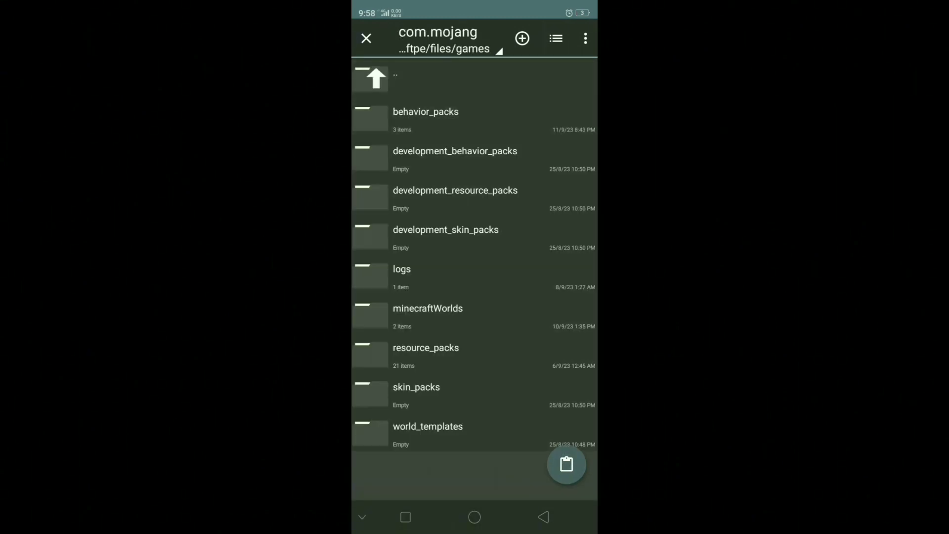
click(543, 516)
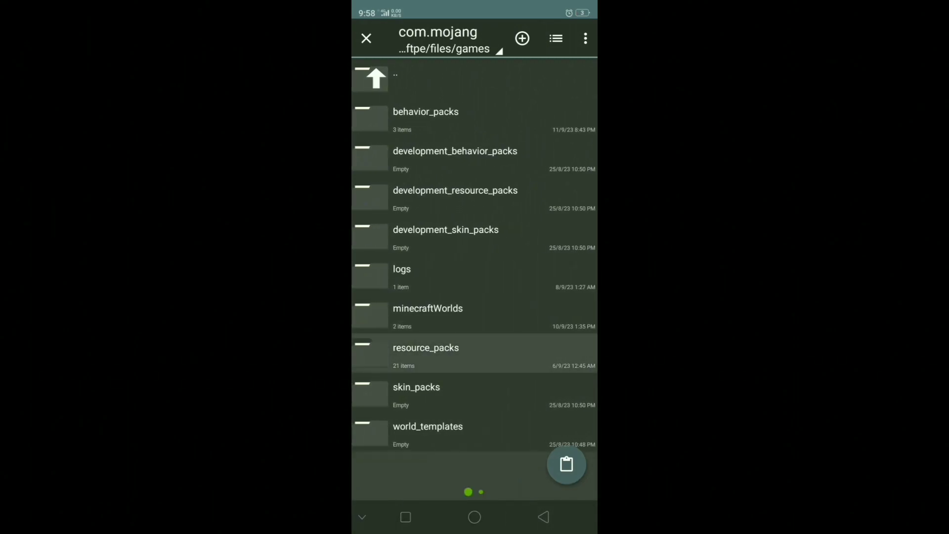
click(425, 354)
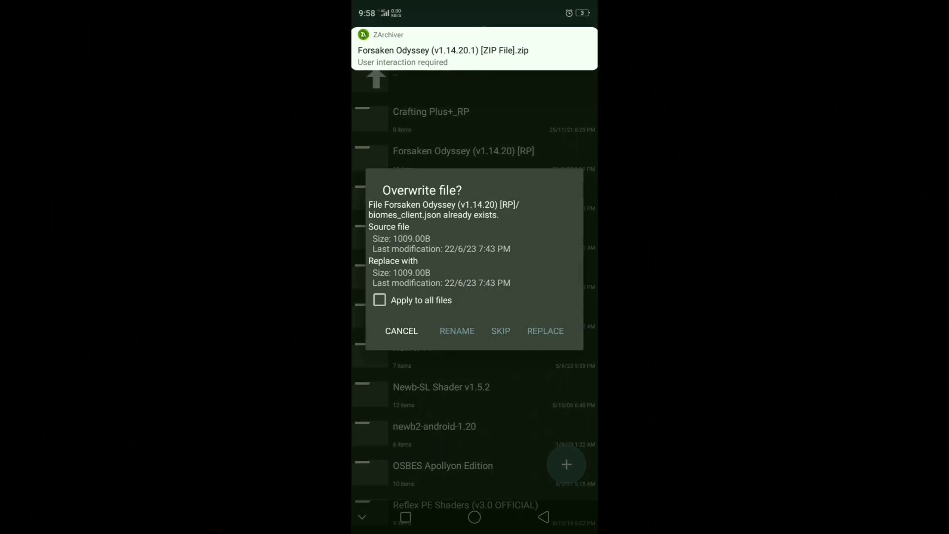
click(544, 331)
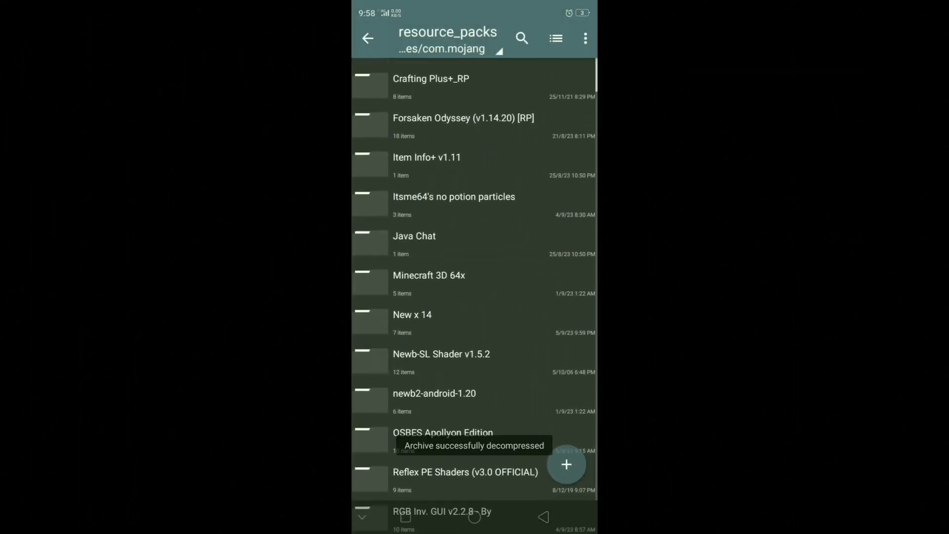
scroll(down, 3)
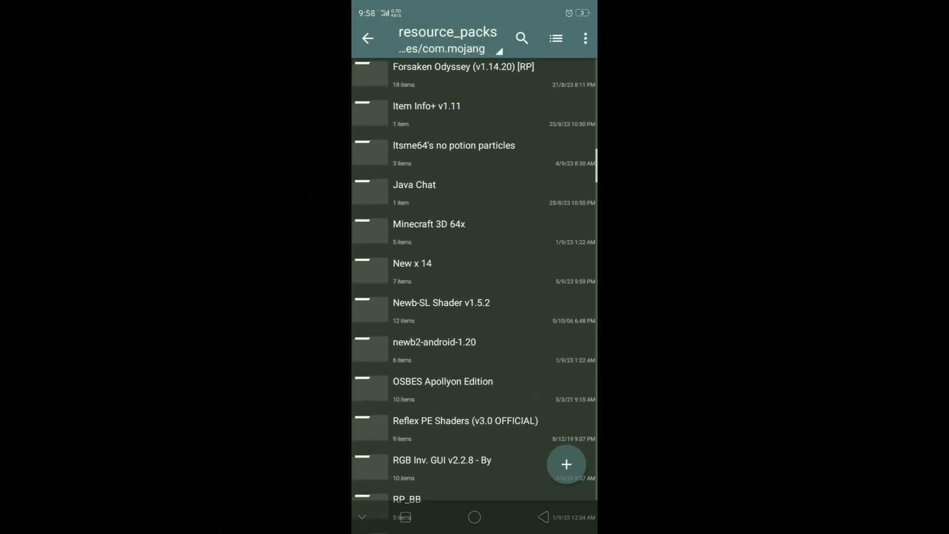